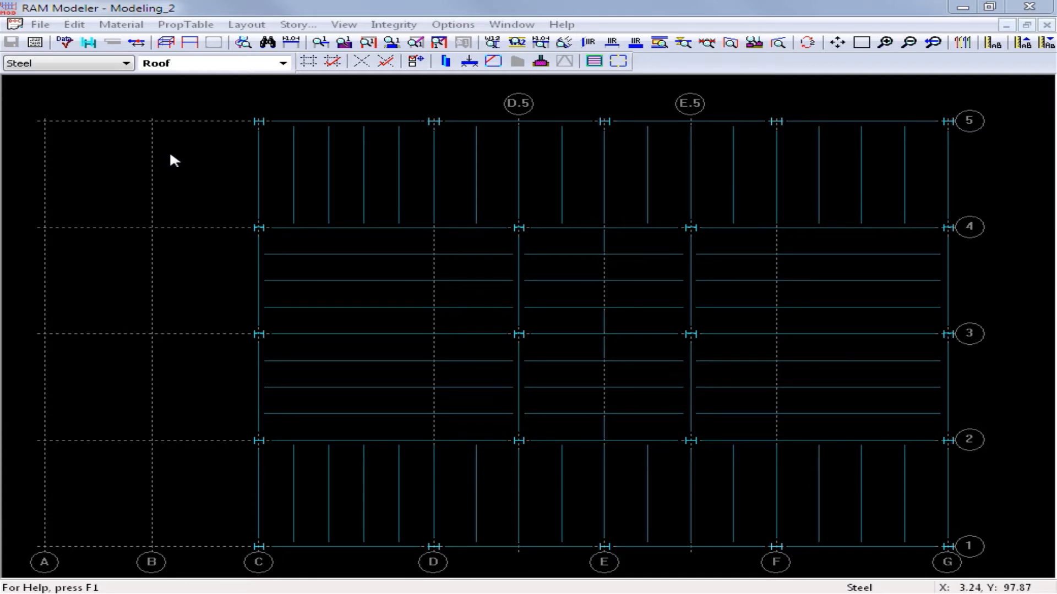
pyautogui.moveTo(207, 127)
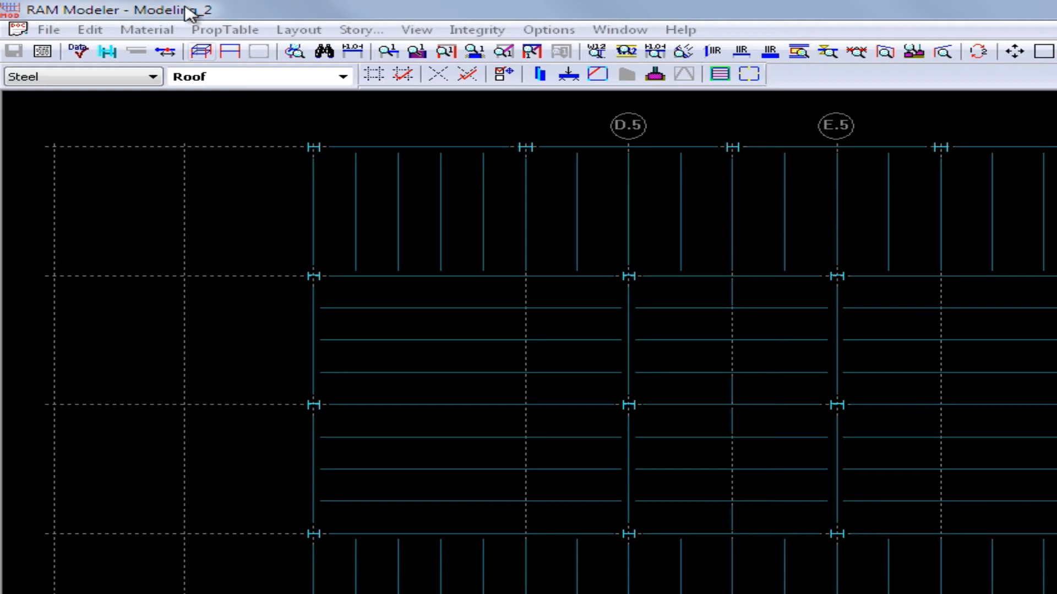
pyautogui.moveTo(200, 52)
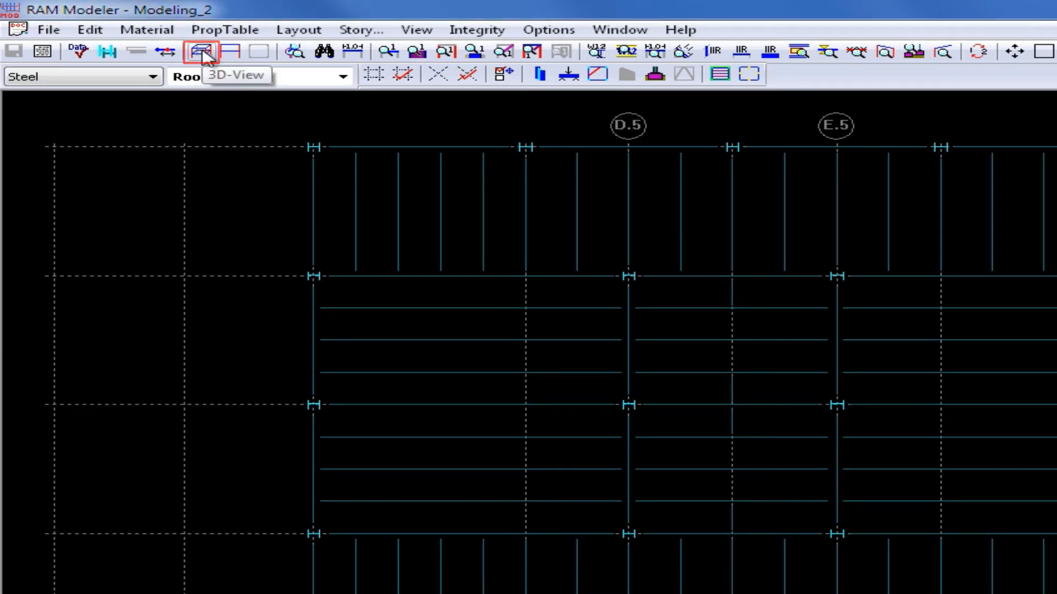
# Step: Open the steel building model in RAM 3D Viewer, look it over, then close it
pyautogui.click(198, 51)
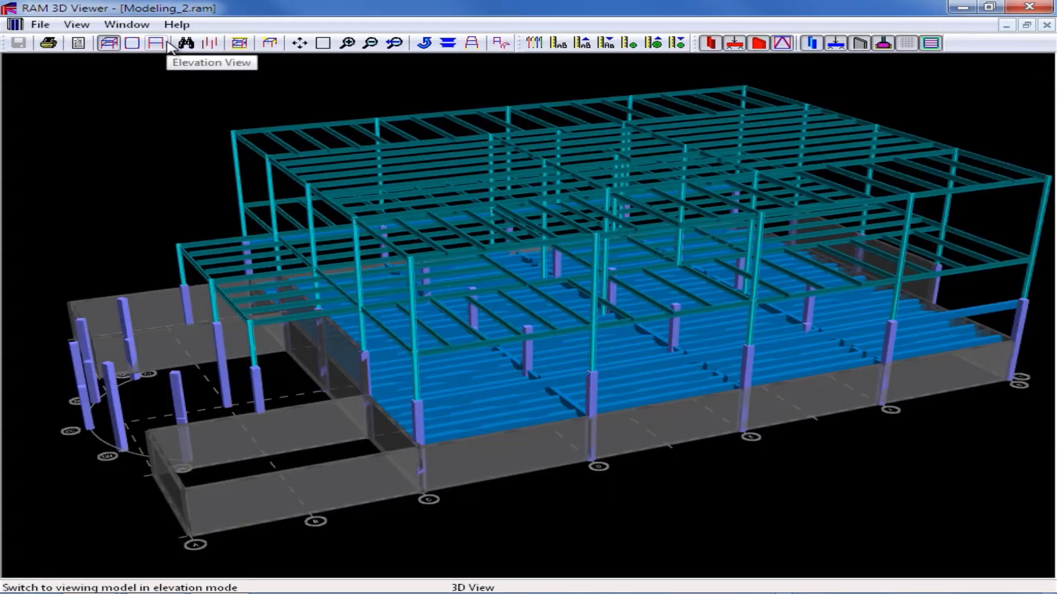
pyautogui.moveTo(186, 127)
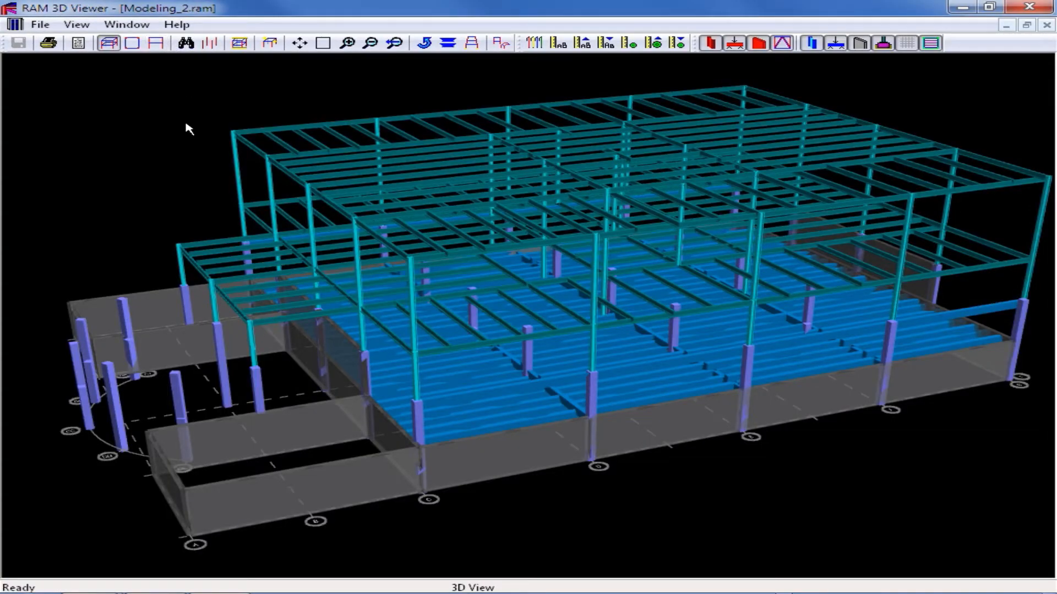
pyautogui.moveTo(224, 136)
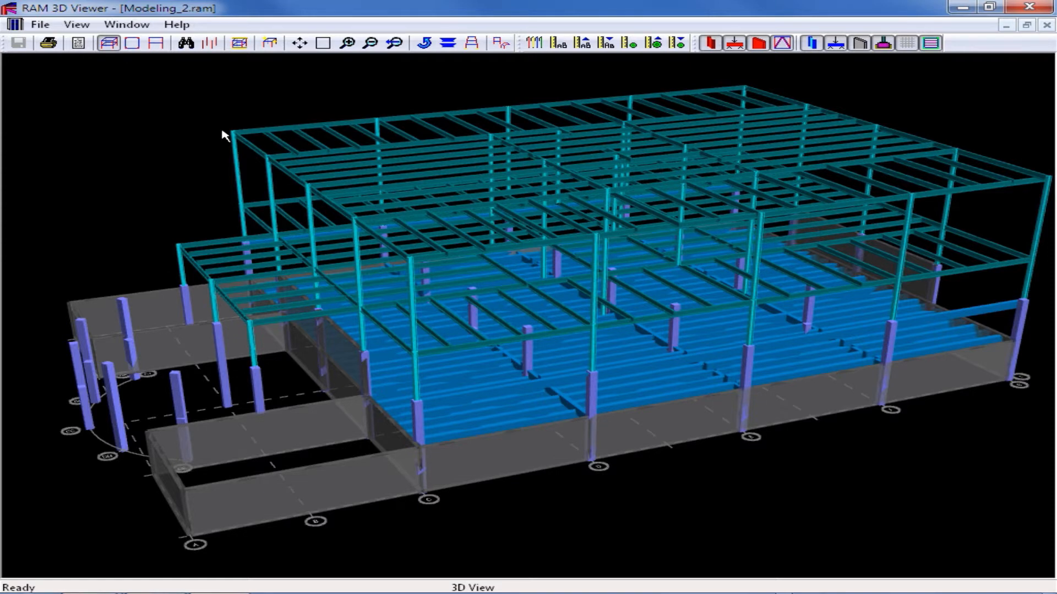
pyautogui.moveTo(256, 159)
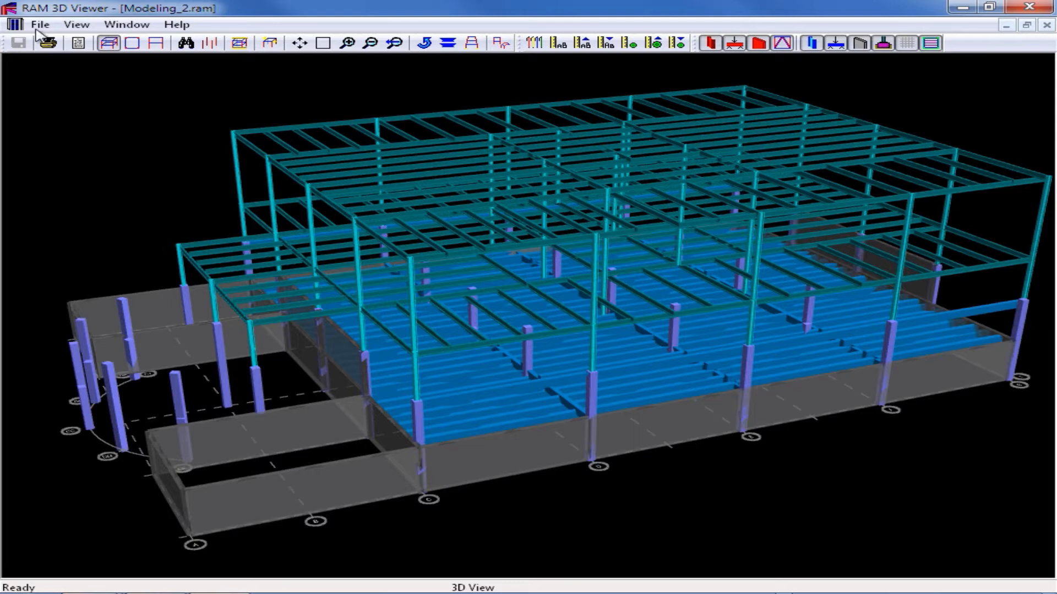
pyautogui.click(46, 25)
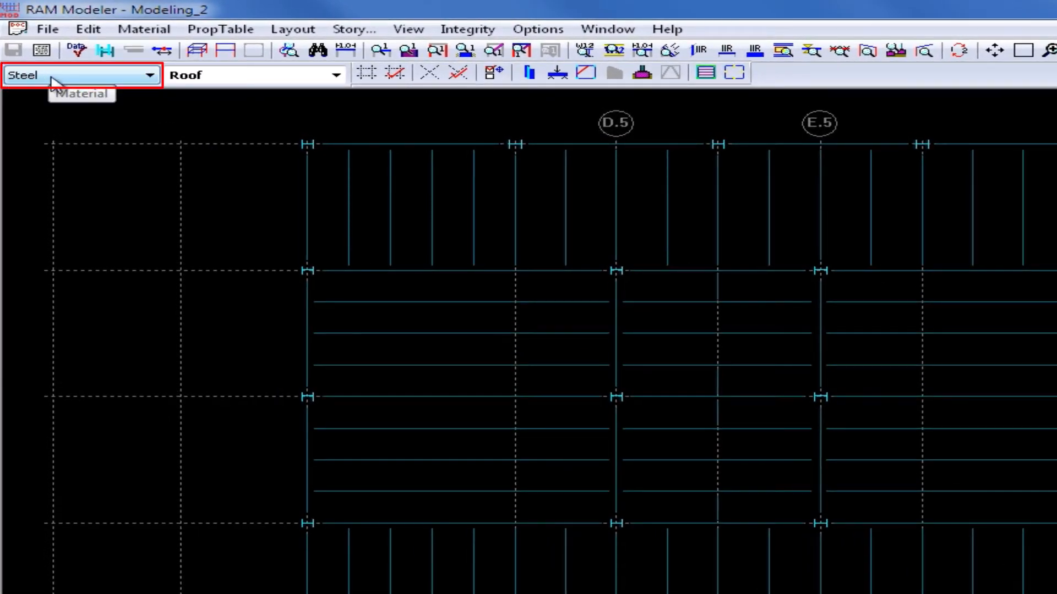
pyautogui.moveTo(267, 82)
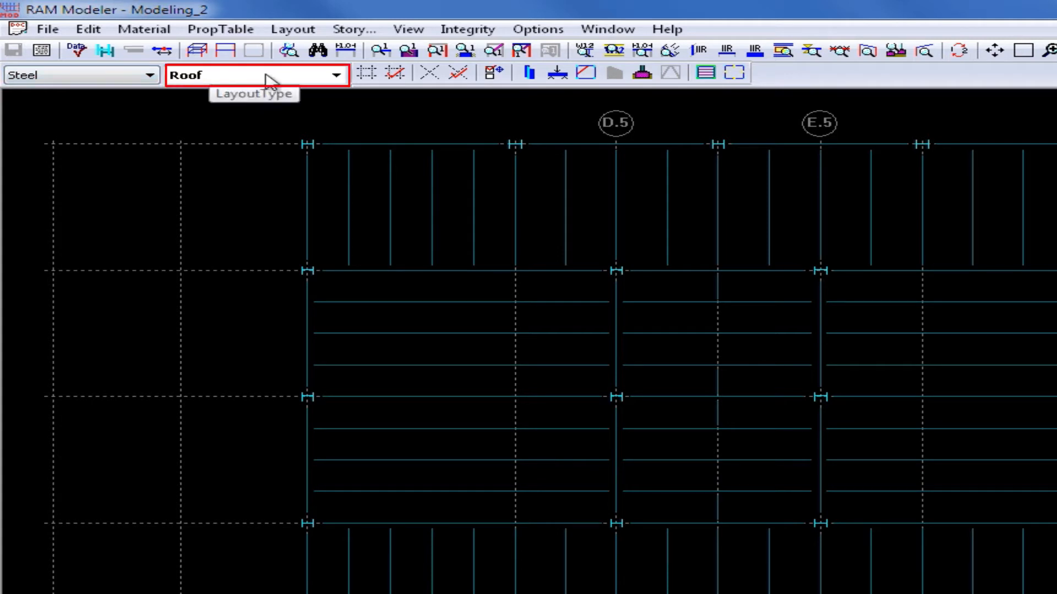
pyautogui.moveTo(278, 132)
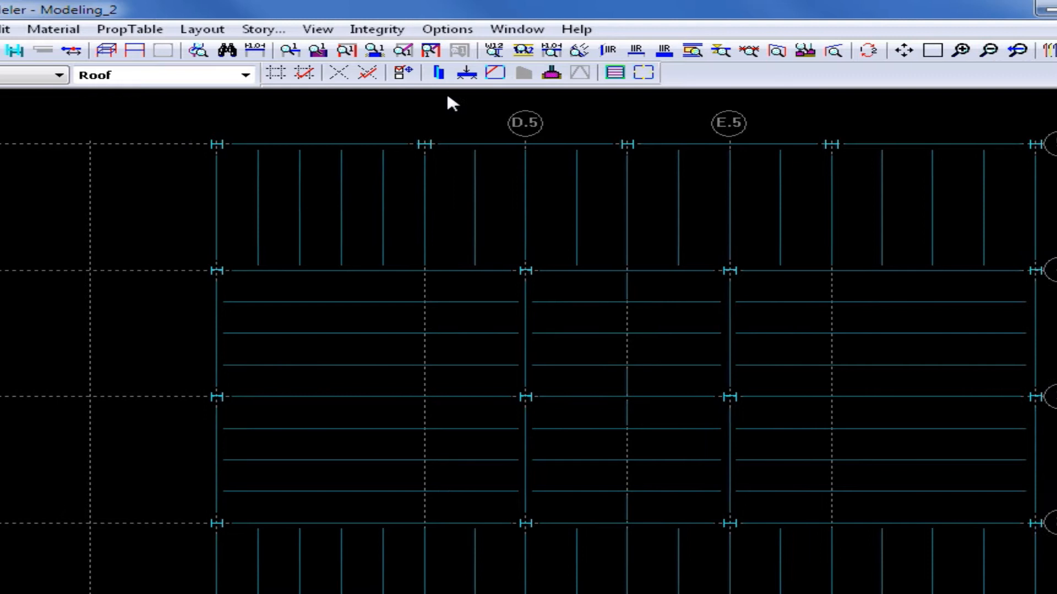
pyautogui.moveTo(438, 77)
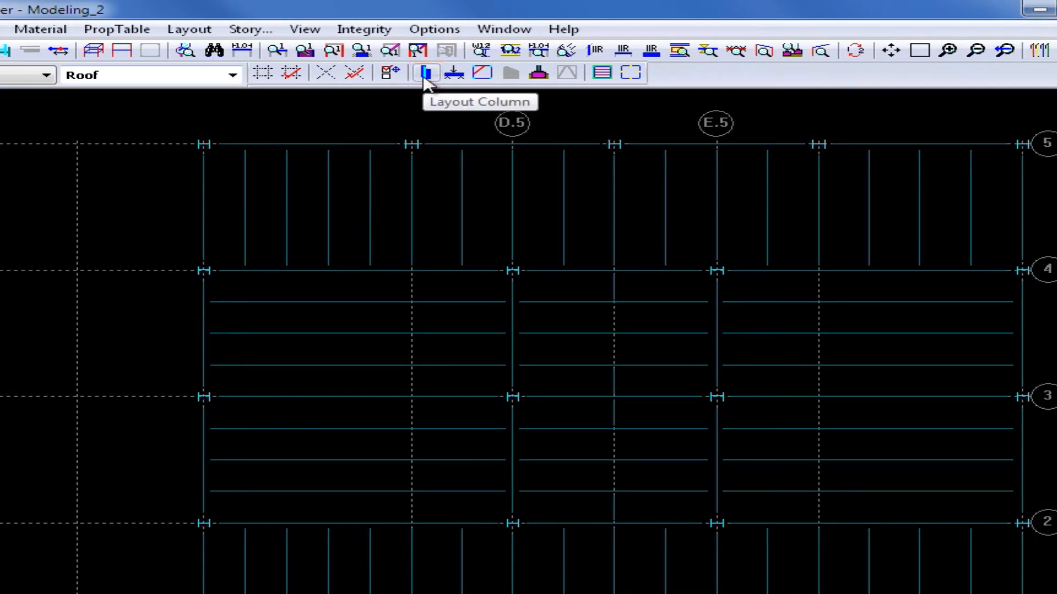
# Step: Activate the column layout tools on the steel Roof framing plan
pyautogui.click(425, 73)
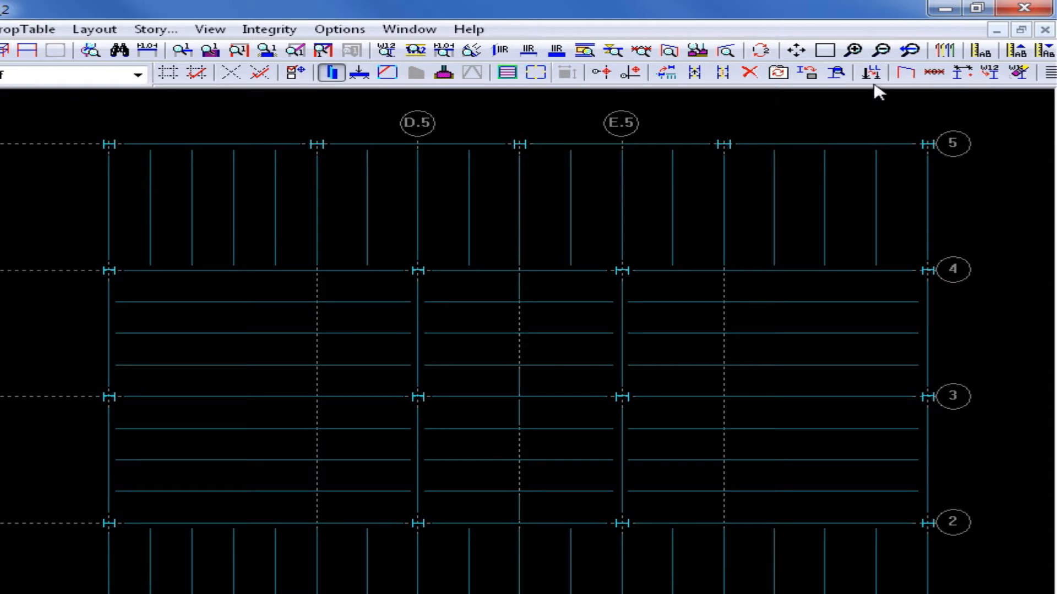
pyautogui.moveTo(911, 101)
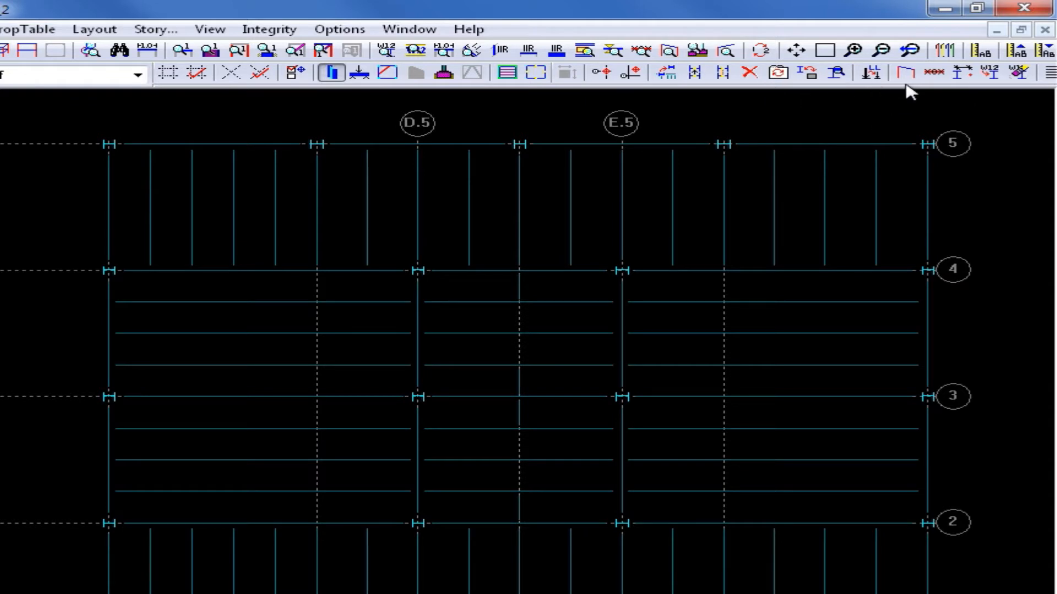
pyautogui.moveTo(901, 74)
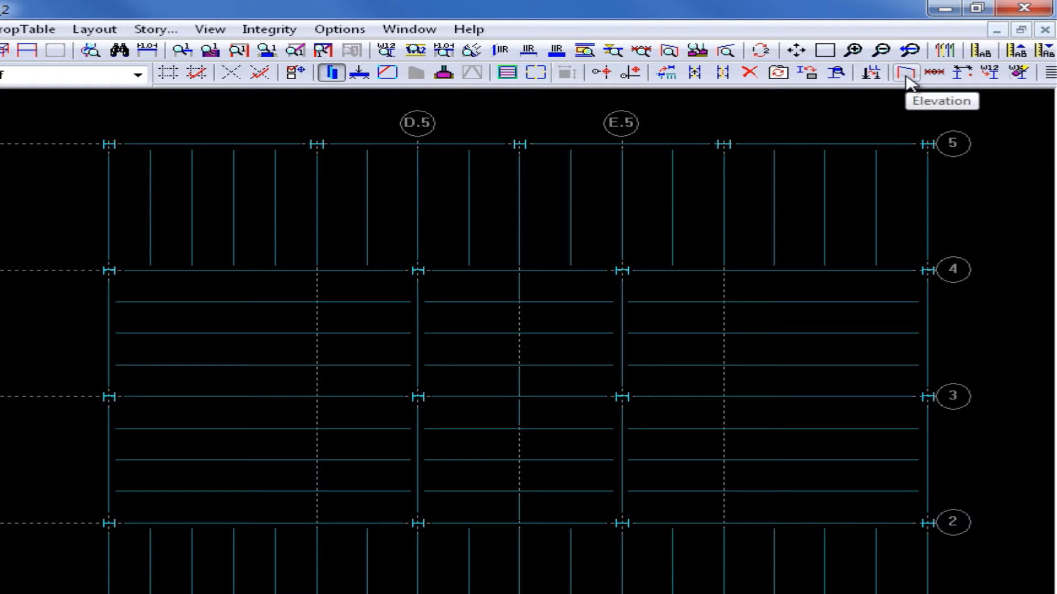
# Step: Set column elevations to Lower 10 ft, applied to a fenced selection
pyautogui.click(901, 73)
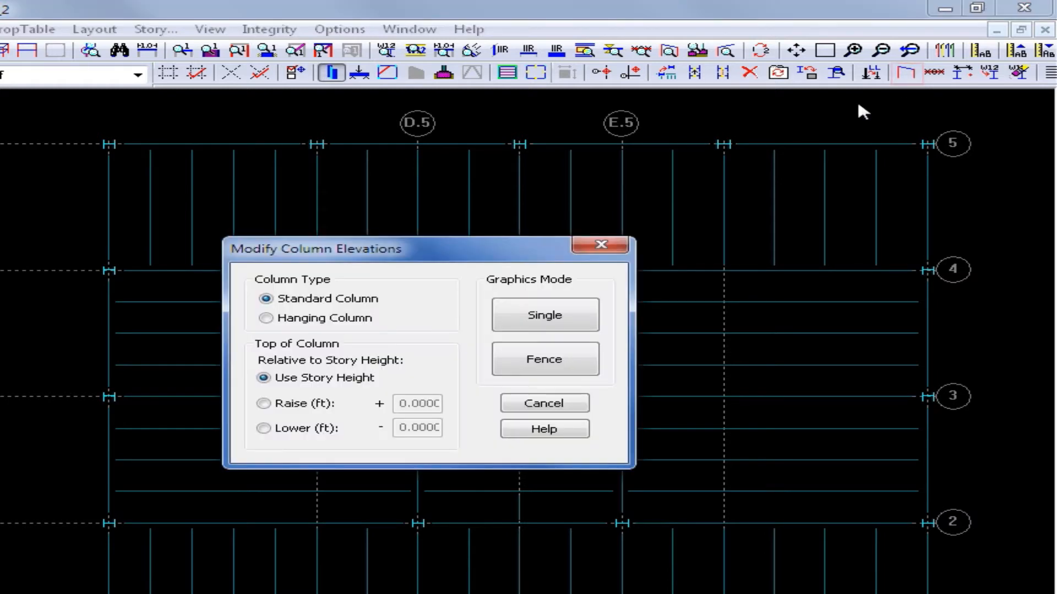
pyautogui.moveTo(382, 293)
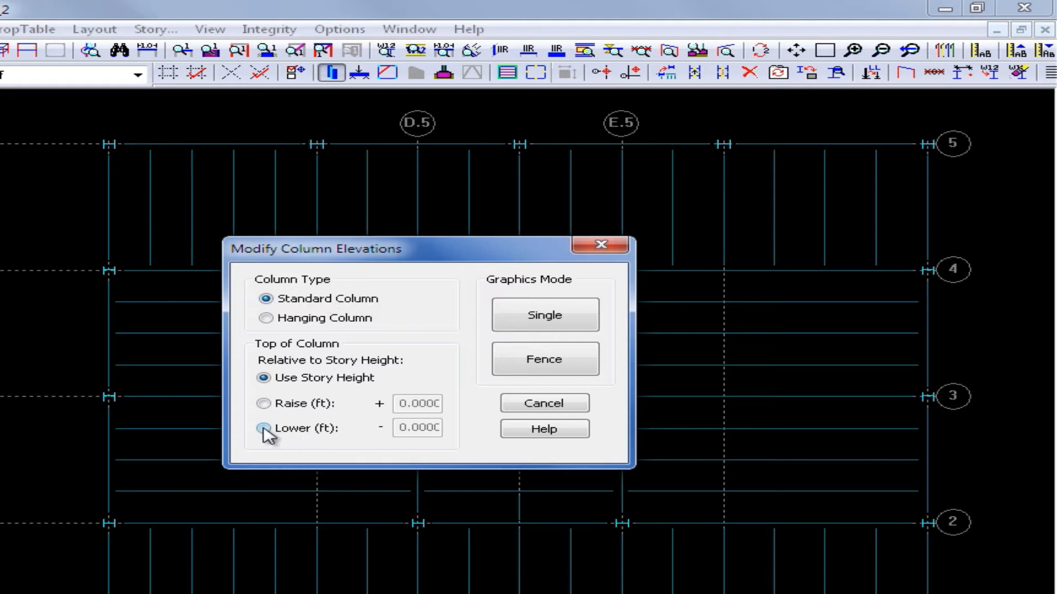
pyautogui.click(262, 429)
pyautogui.write('10')
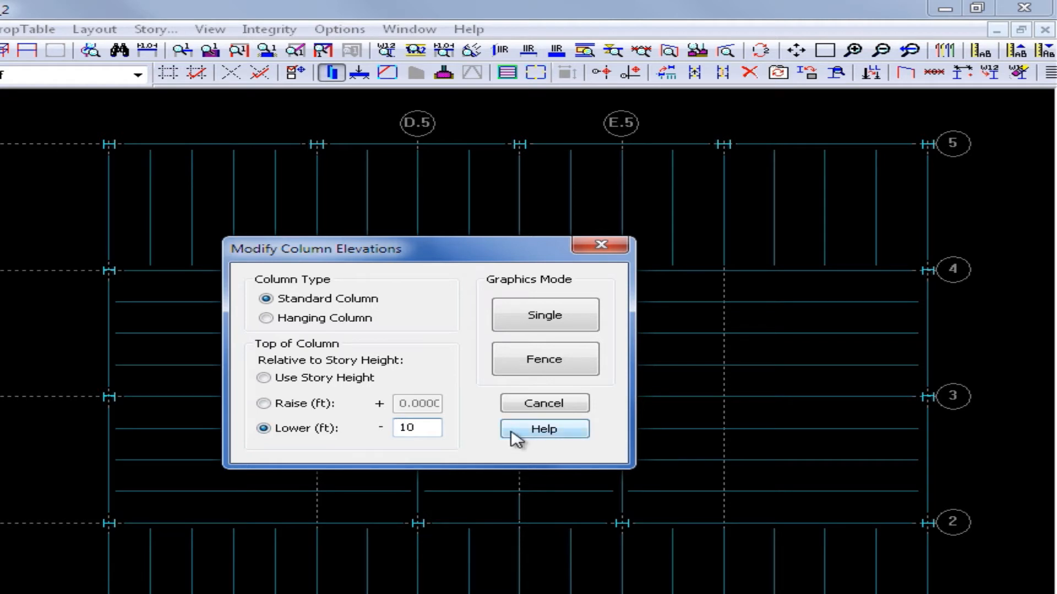
pyautogui.moveTo(557, 382)
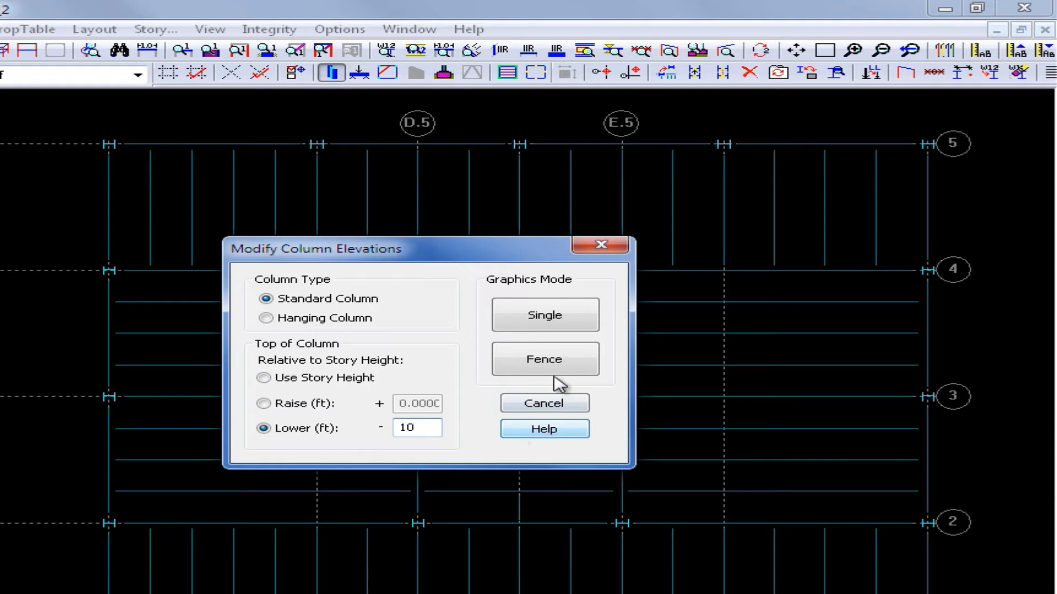
pyautogui.click(544, 359)
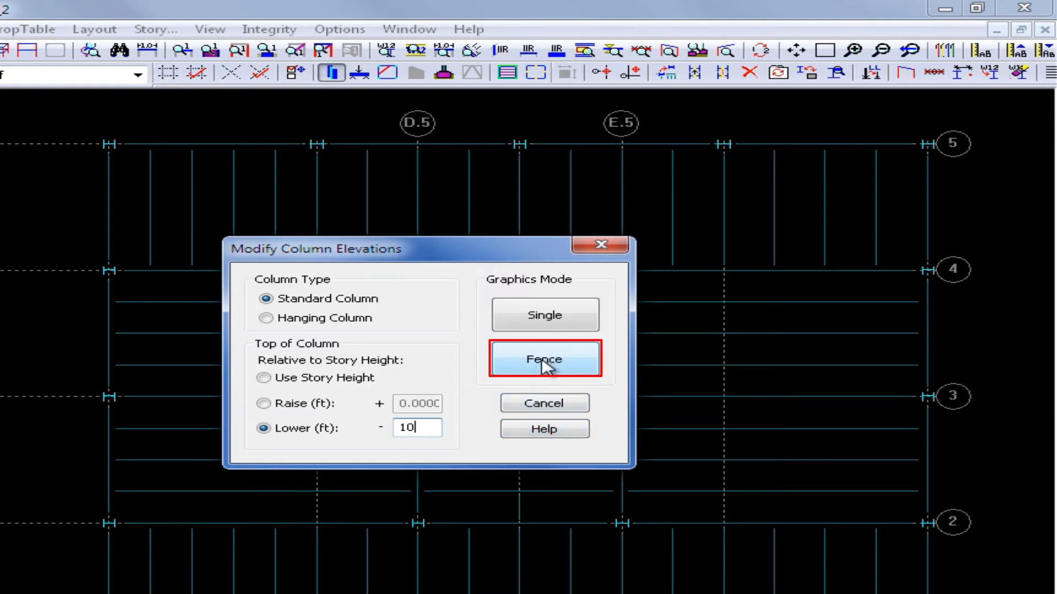
pyautogui.click(545, 359)
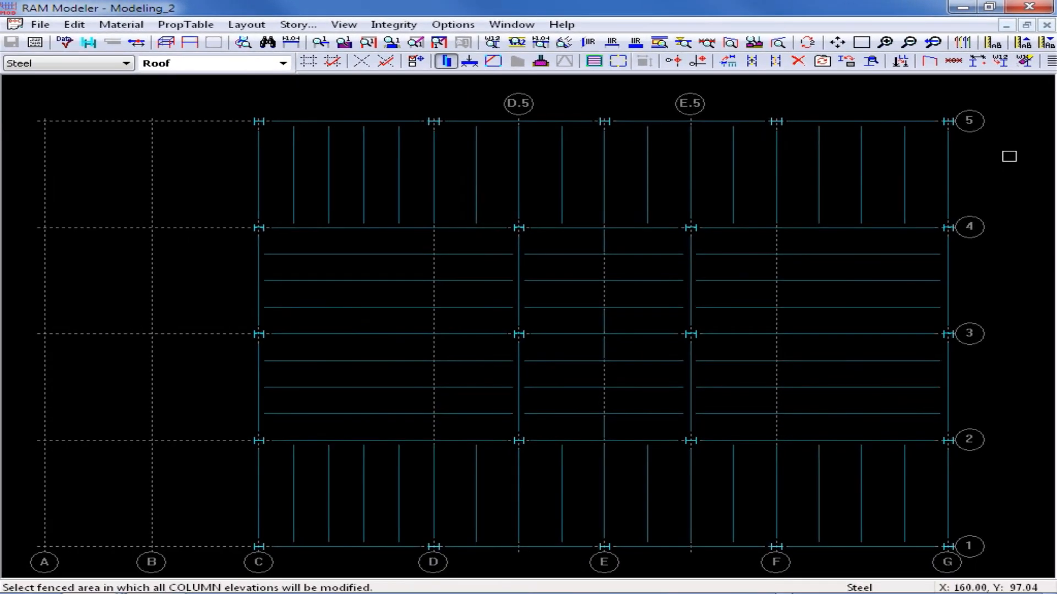
# Step: Fence the roof columns along one building edge to lower them 10 ft
pyautogui.moveTo(191, 86); pyautogui.dragTo(1024, 155)
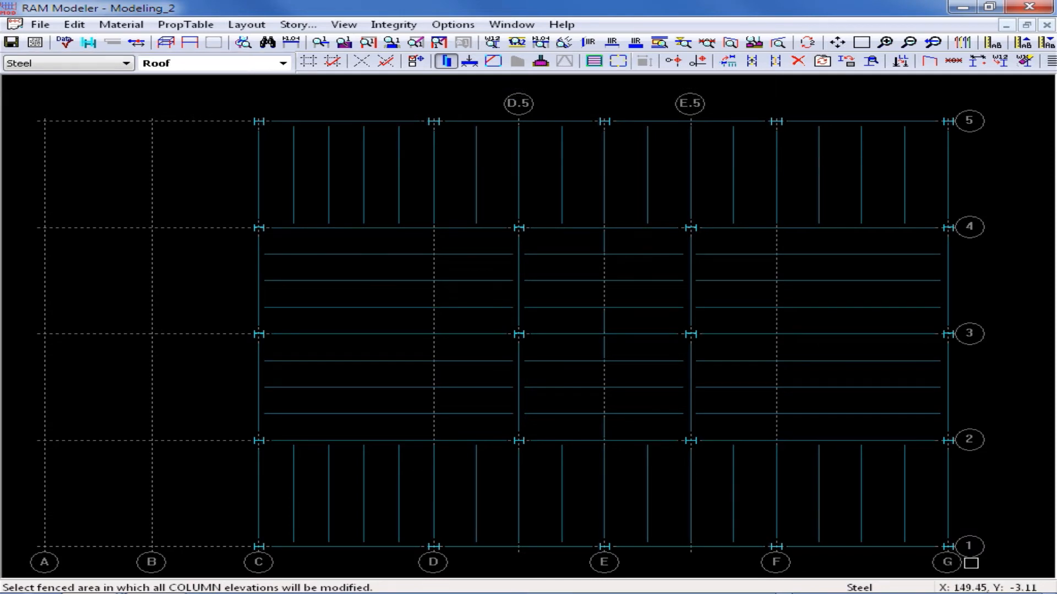
pyautogui.moveTo(201, 484)
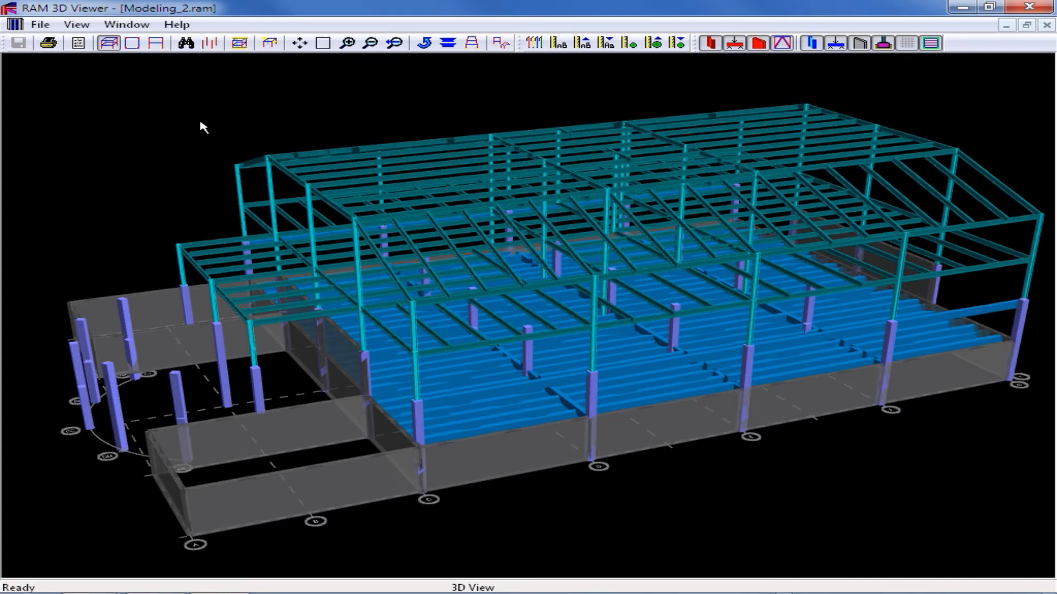
pyautogui.click(41, 24)
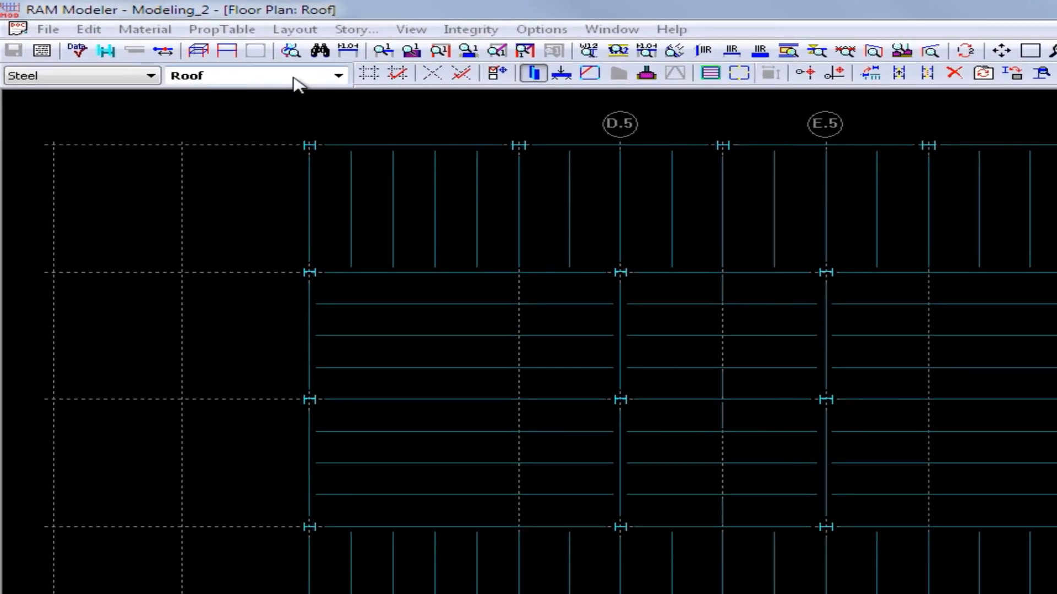
# Step: On the First Floor concrete plan, activate wall layout and open wall elevation settings
pyautogui.click(337, 76)
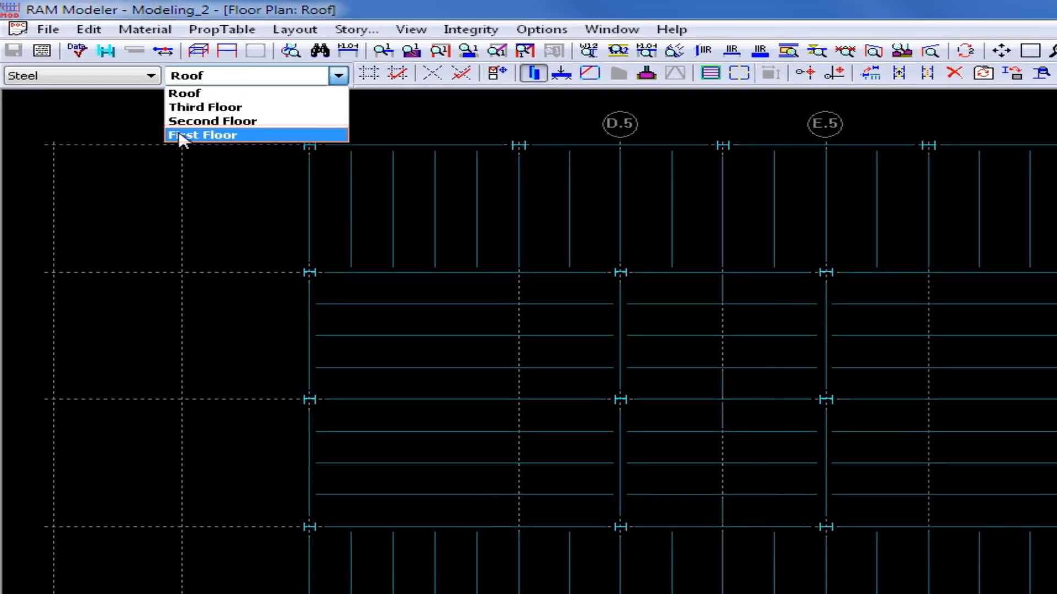
pyautogui.click(203, 135)
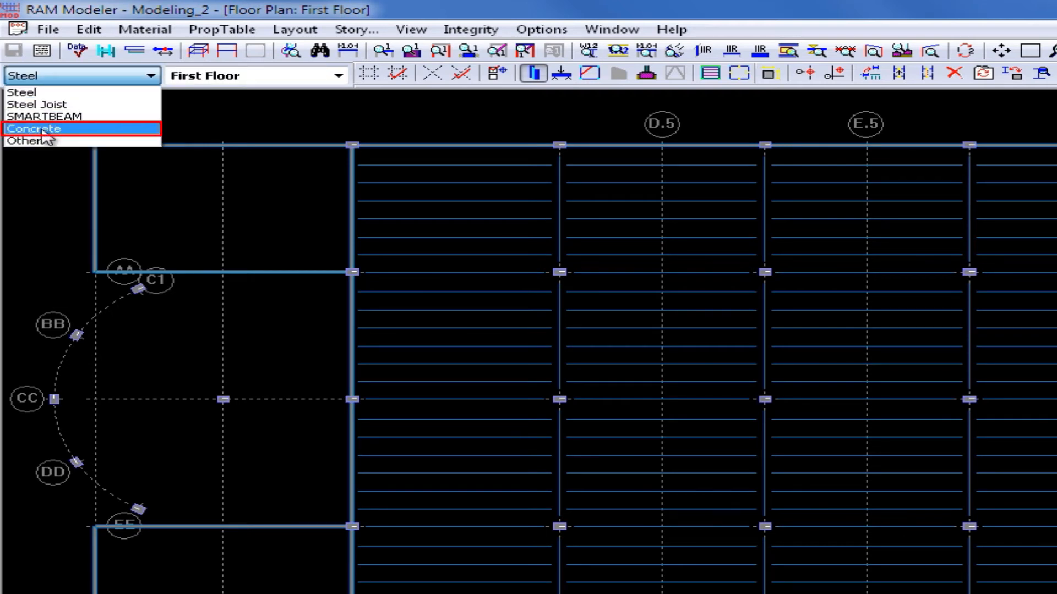
pyautogui.click(39, 128)
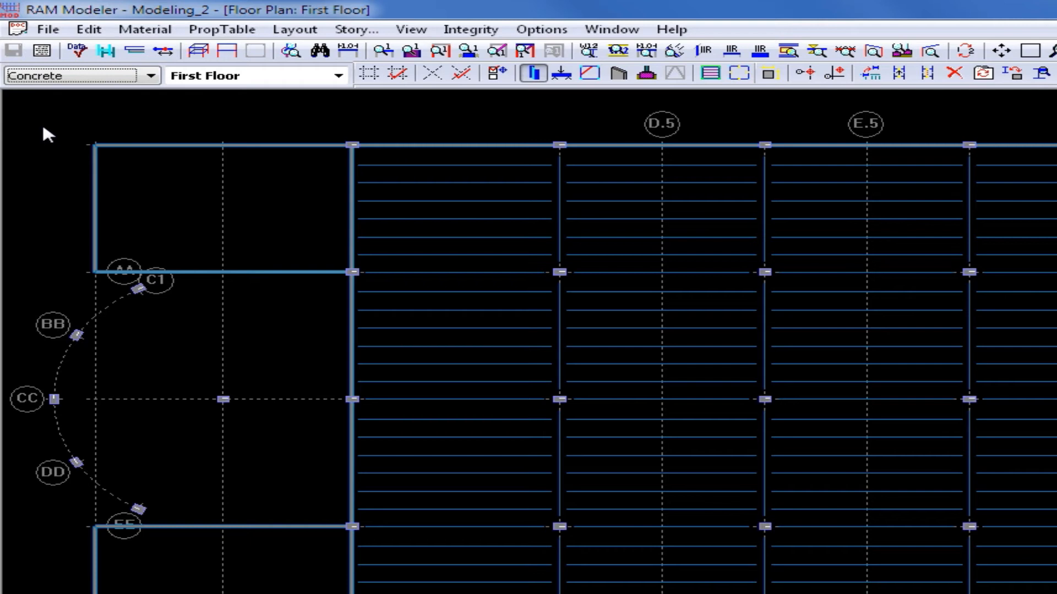
pyautogui.moveTo(63, 123)
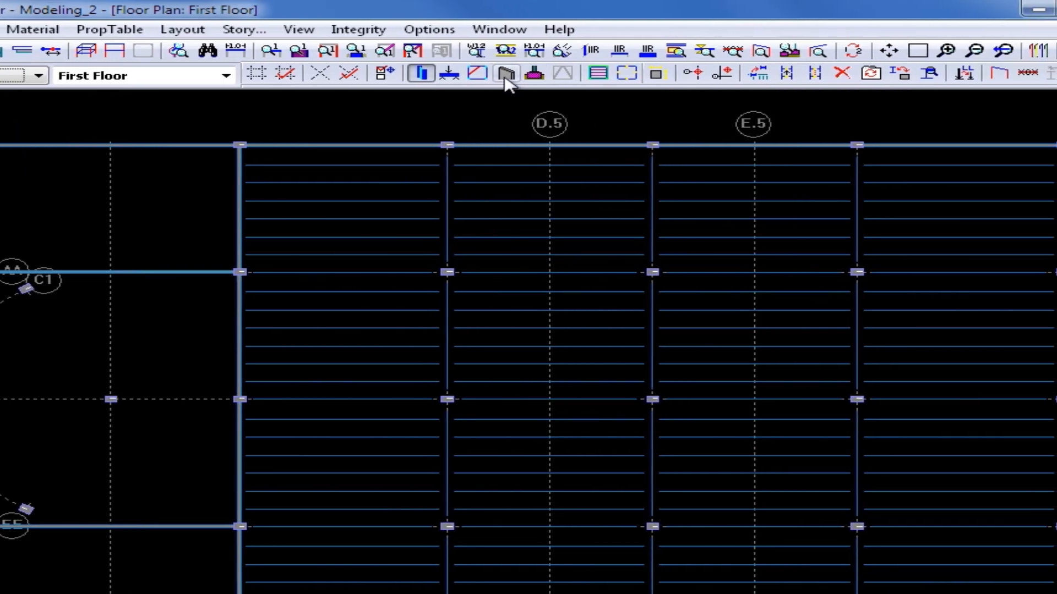
pyautogui.moveTo(505, 74)
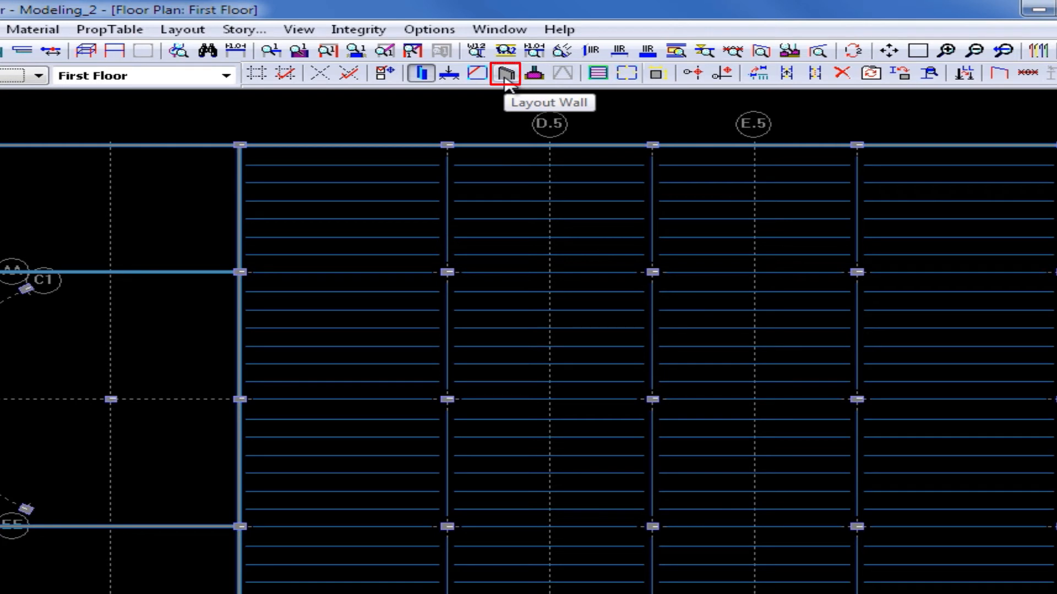
pyautogui.click(503, 73)
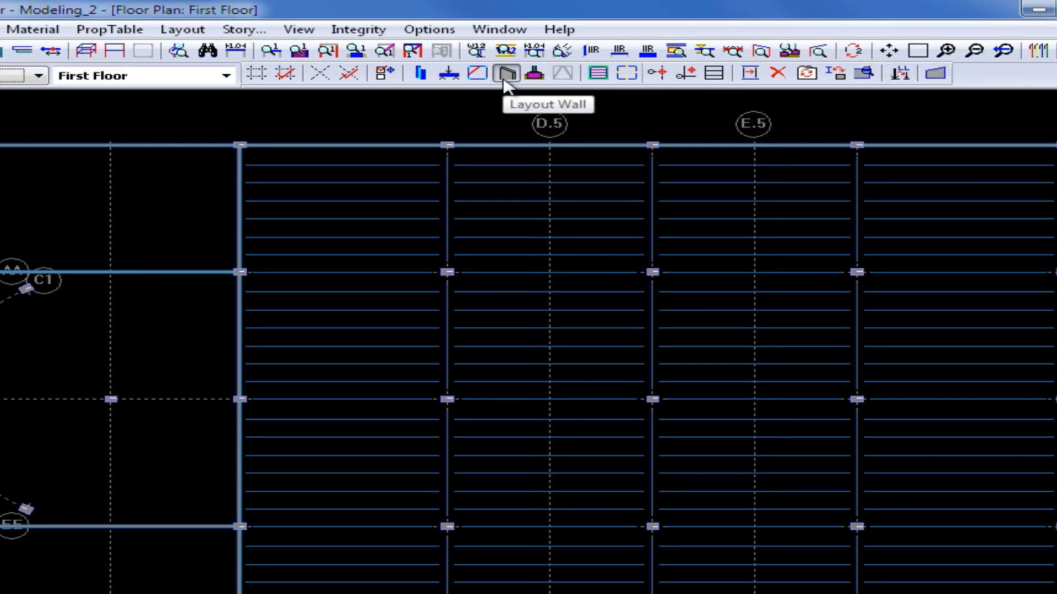
pyautogui.moveTo(906, 102)
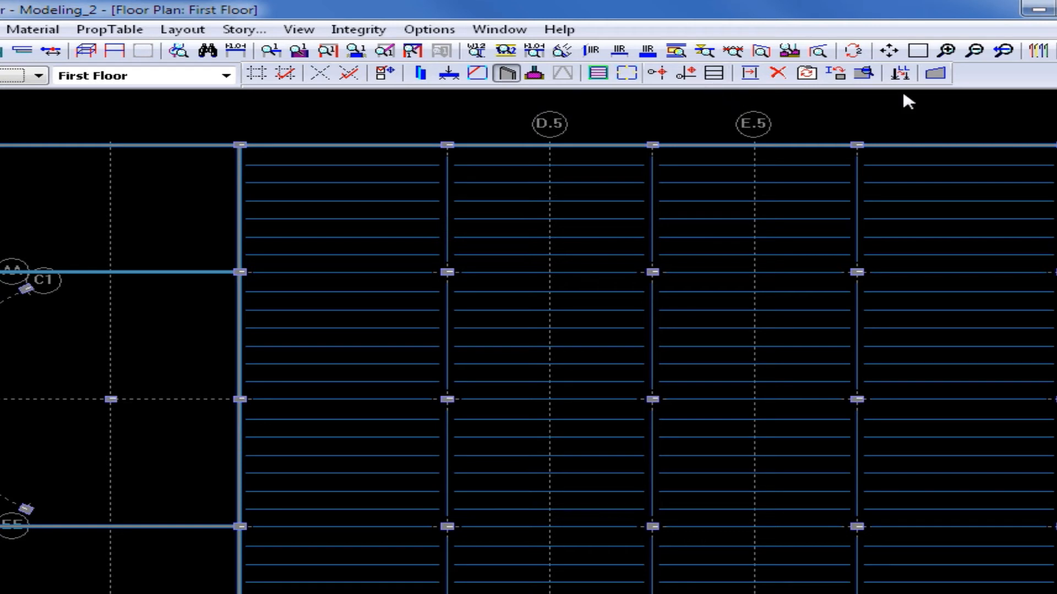
pyautogui.moveTo(889, 109)
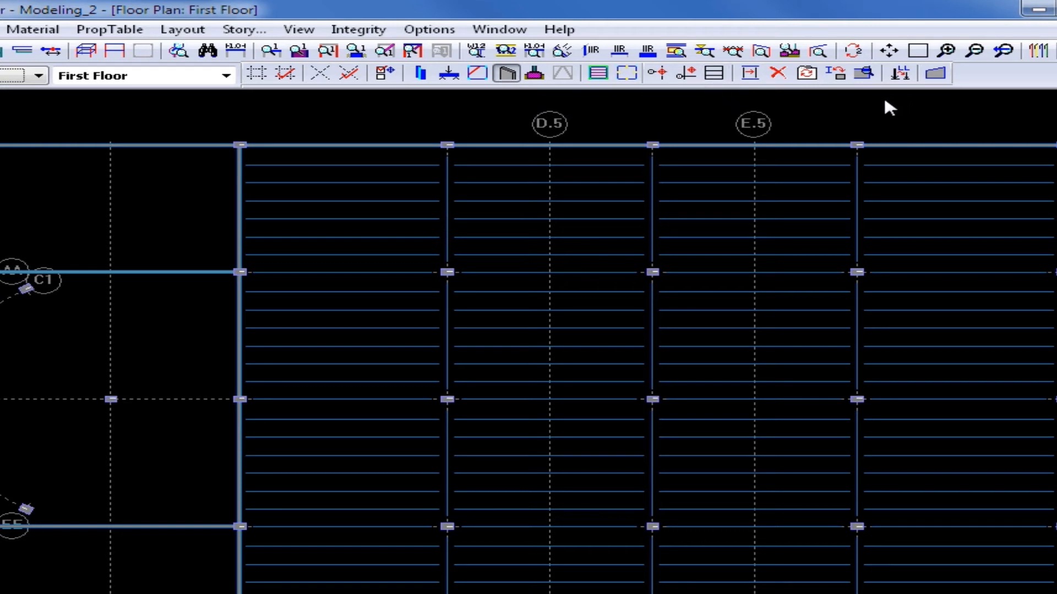
pyautogui.moveTo(933, 74)
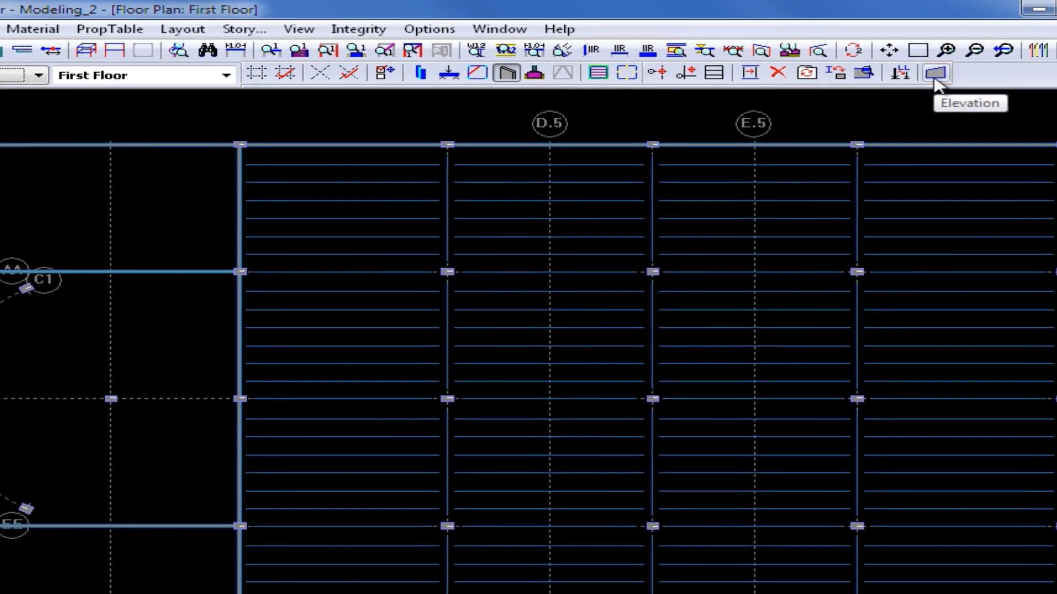
pyautogui.click(935, 73)
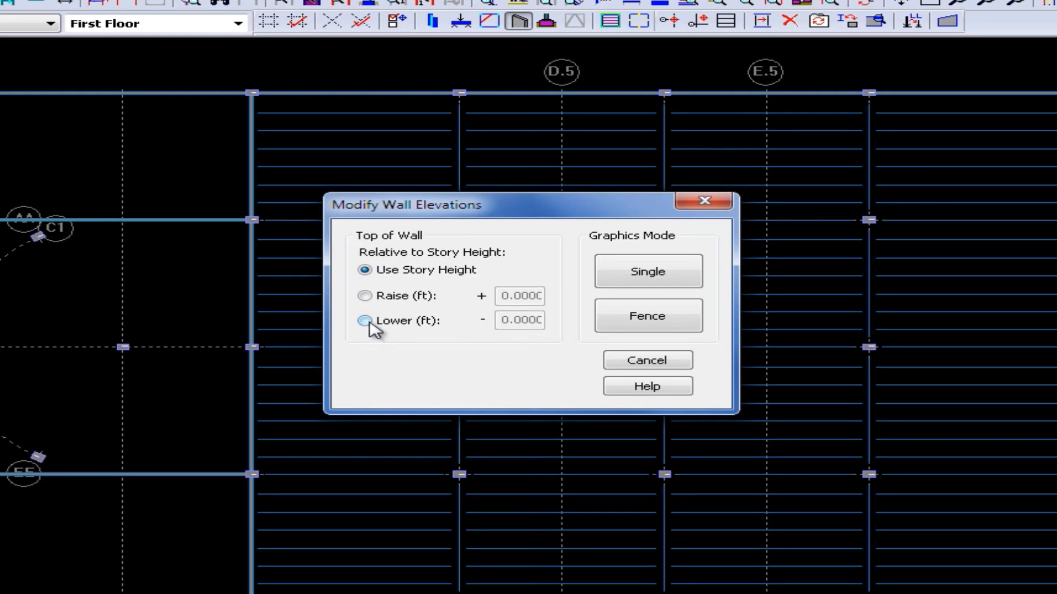
# Step: Set wall elevations to Lower 10 ft, applied to single picked walls
pyautogui.click(364, 321)
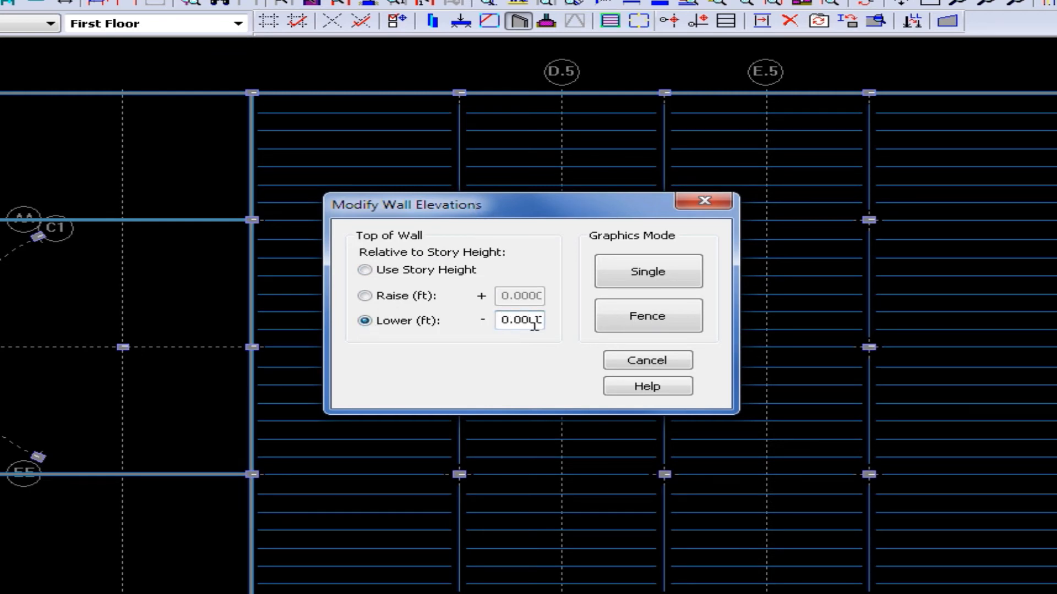
pyautogui.write('10')
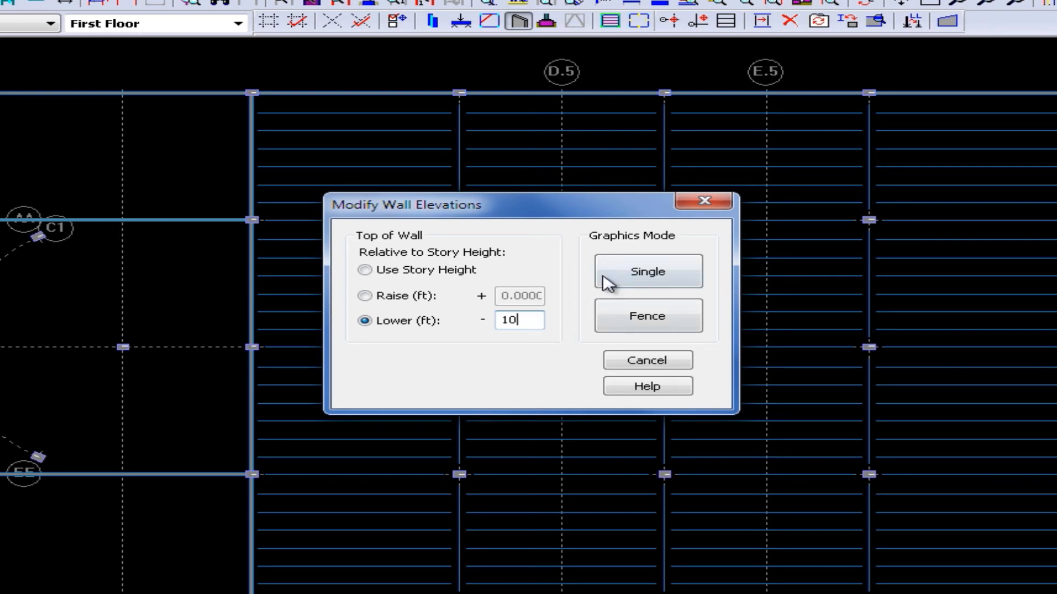
pyautogui.click(648, 271)
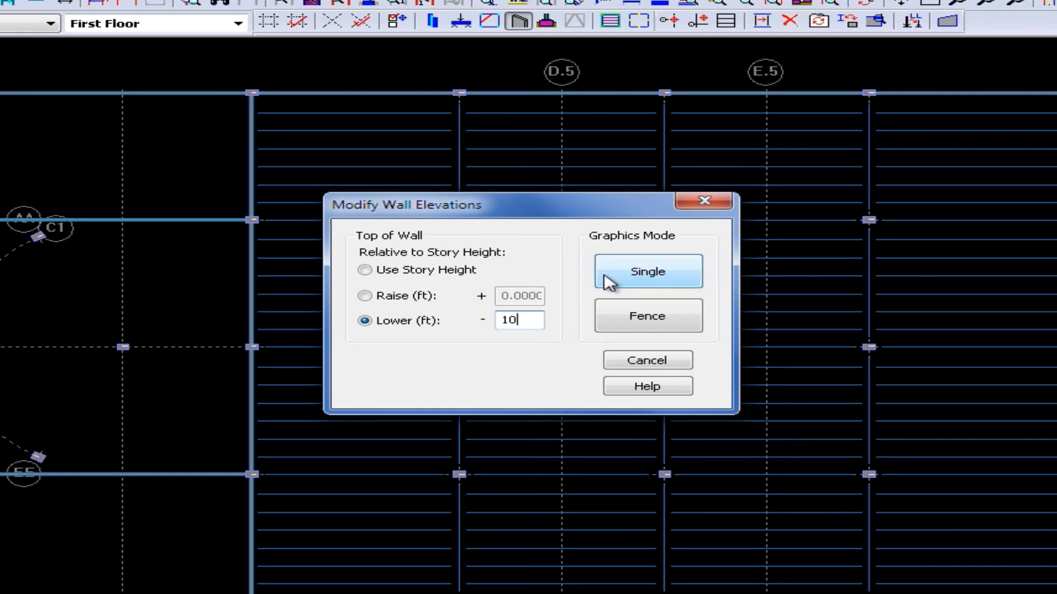
pyautogui.moveTo(573, 280)
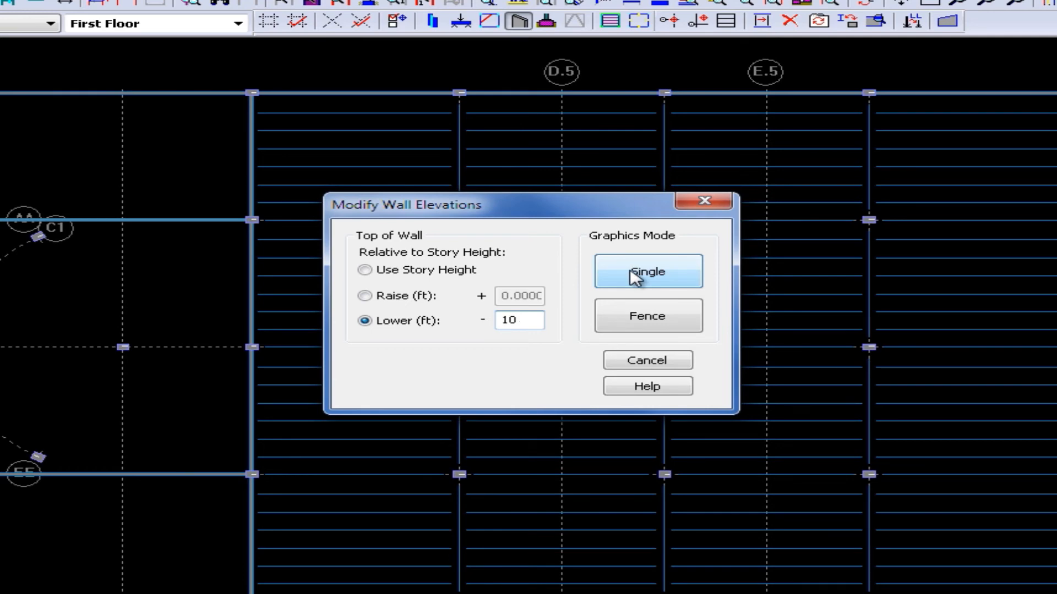
pyautogui.click(648, 271)
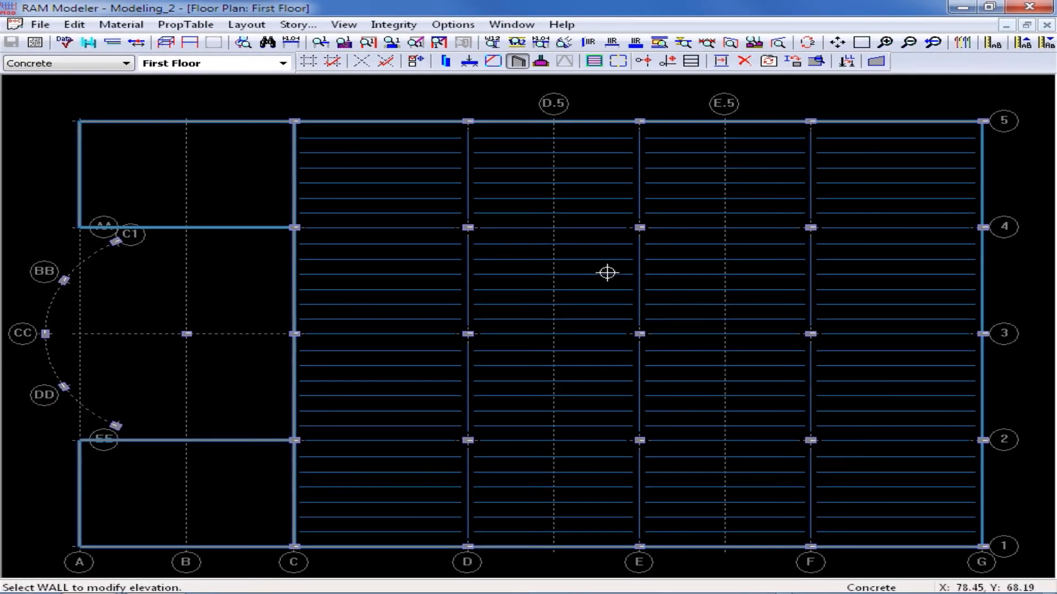
pyautogui.moveTo(258, 530)
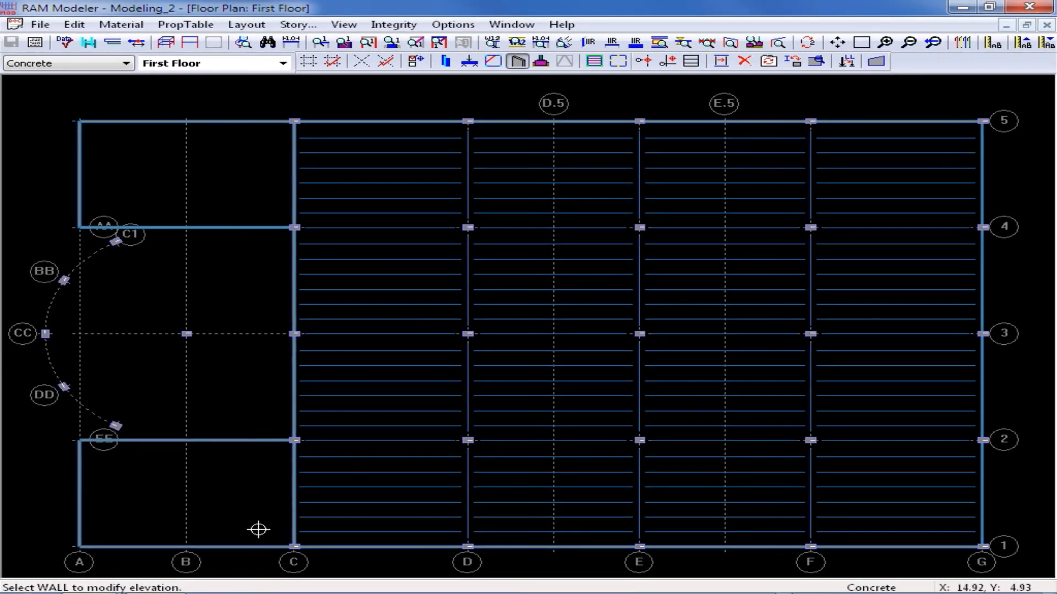
pyautogui.moveTo(224, 563)
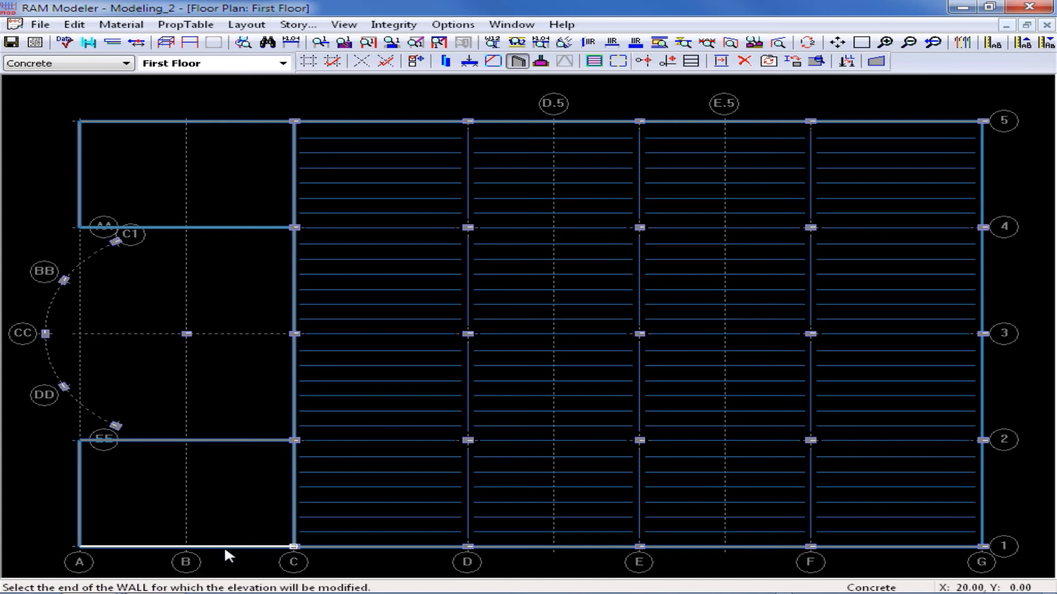
pyautogui.moveTo(265, 555)
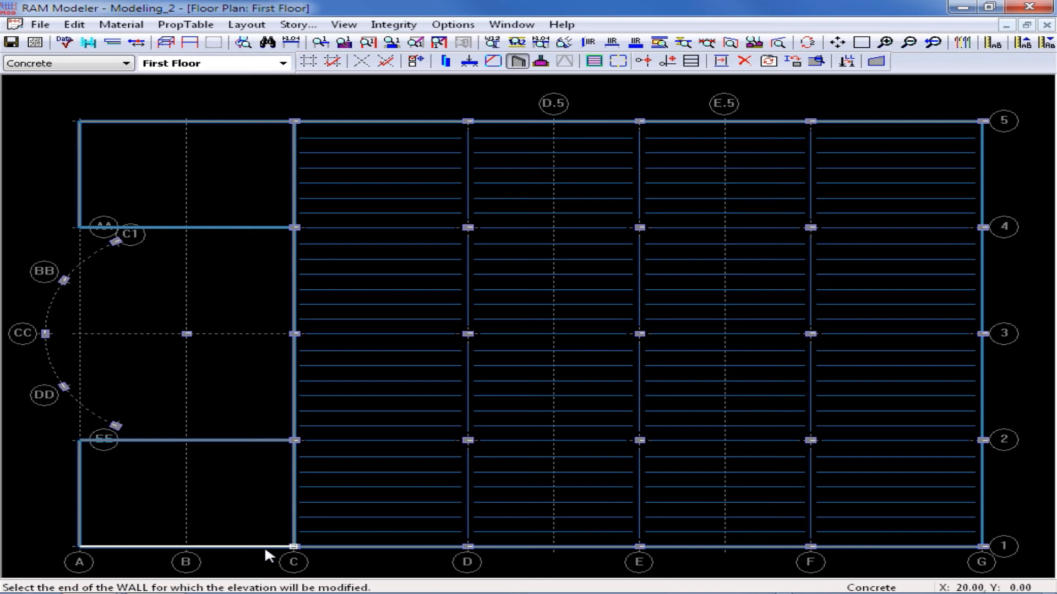
pyautogui.moveTo(99, 556)
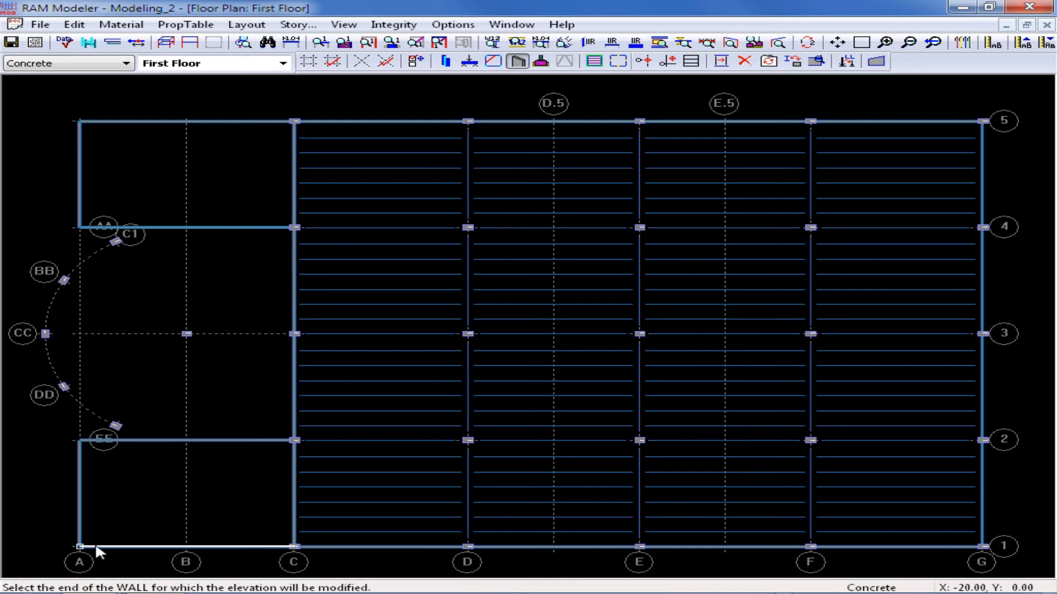
pyautogui.moveTo(97, 555)
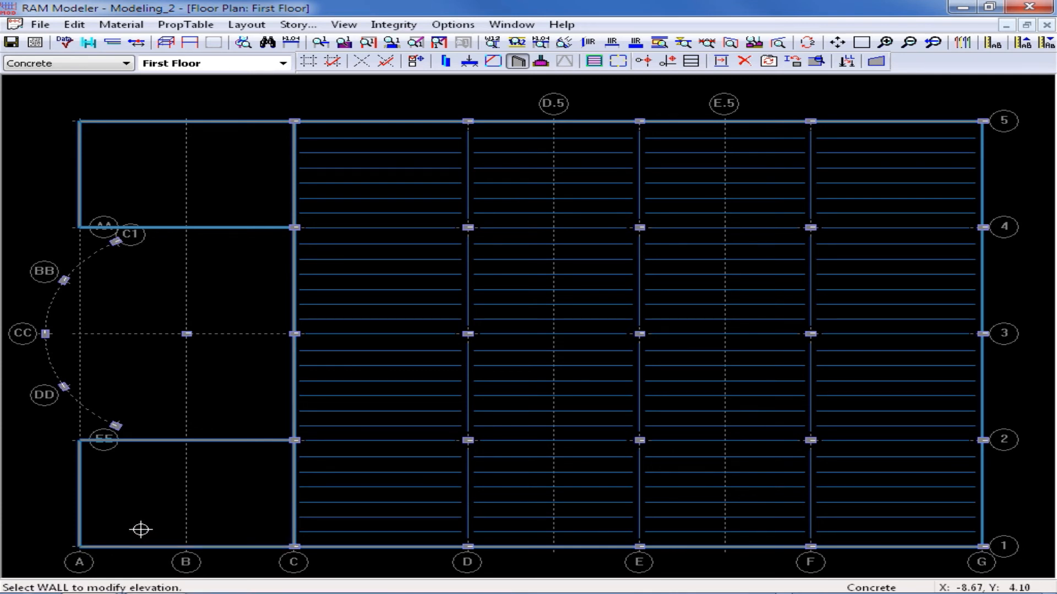
pyautogui.moveTo(223, 452)
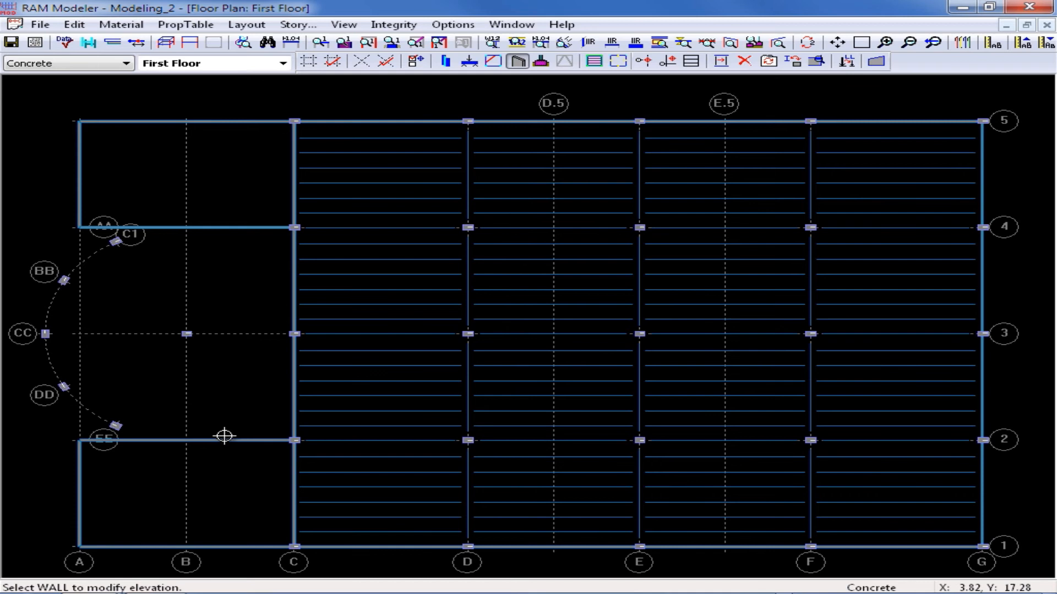
pyautogui.moveTo(227, 442)
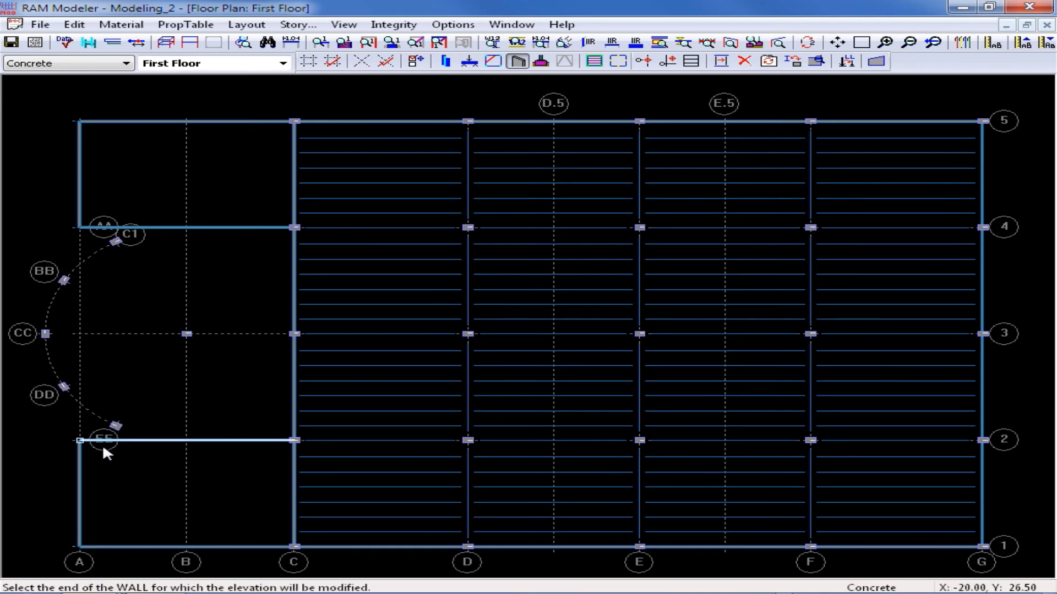
pyautogui.moveTo(90, 467)
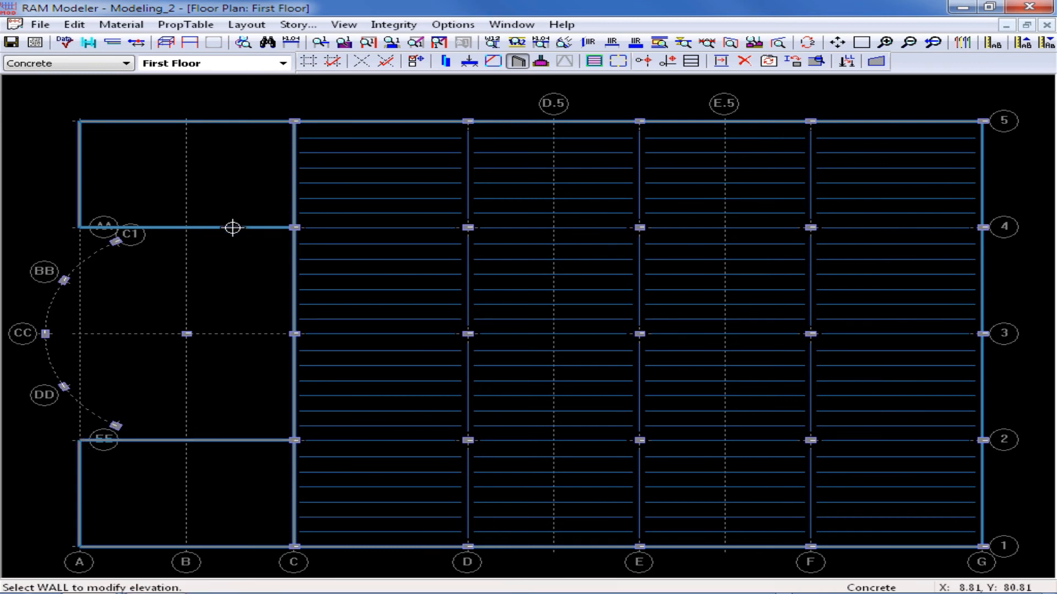
pyautogui.moveTo(183, 230)
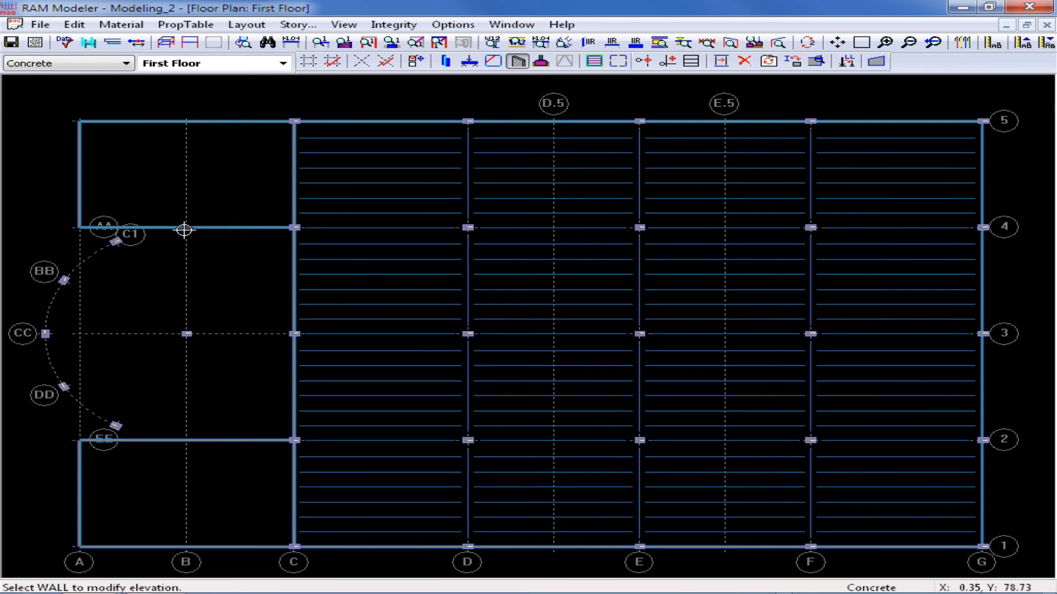
# Step: Pick the wall along grid 4 to drop its grid A end 10 ft
pyautogui.click(187, 228)
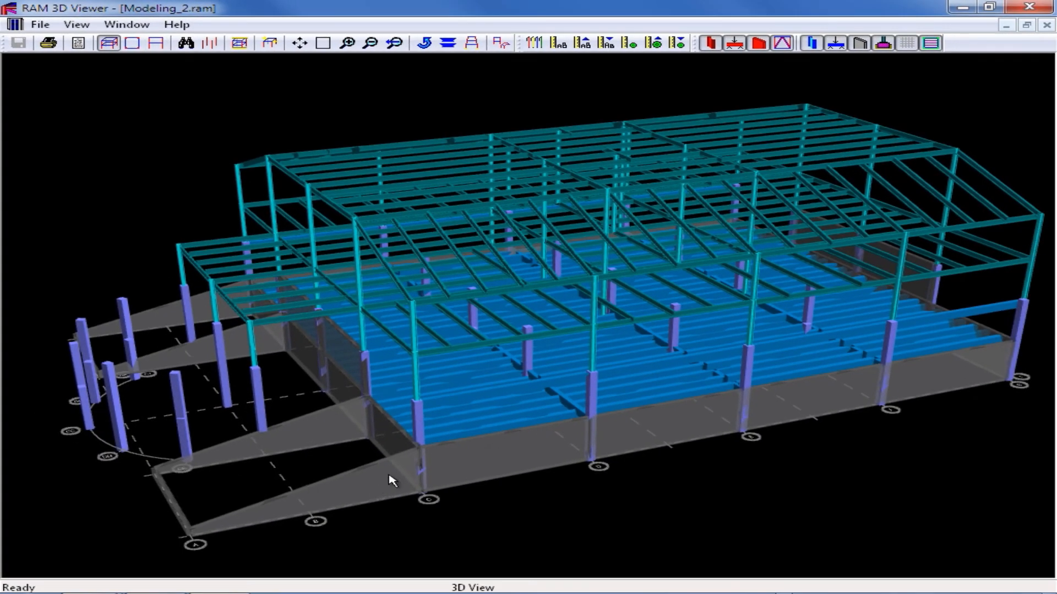
pyautogui.moveTo(361, 397)
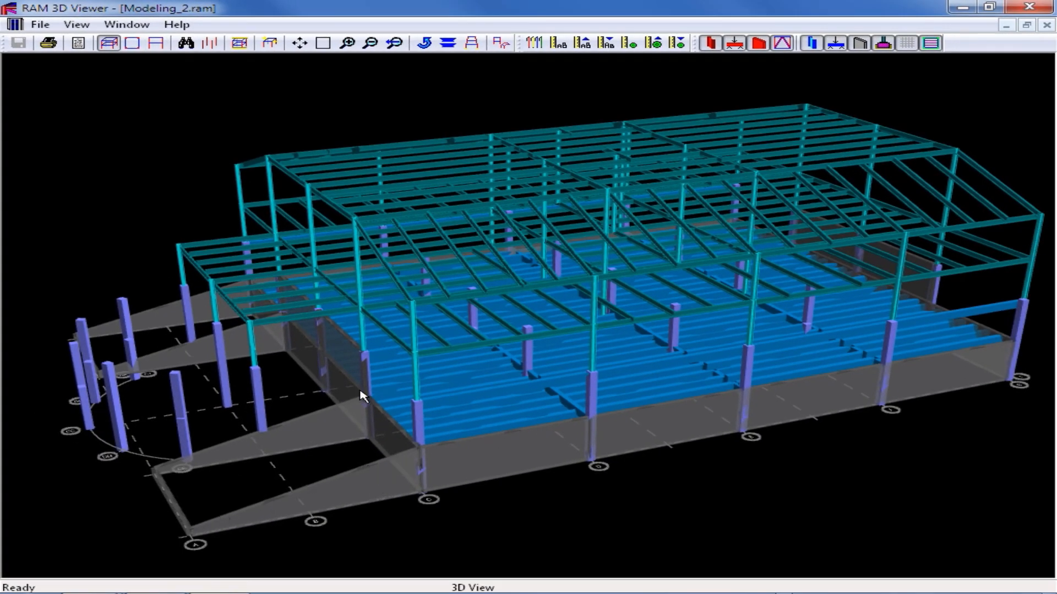
pyautogui.moveTo(220, 289)
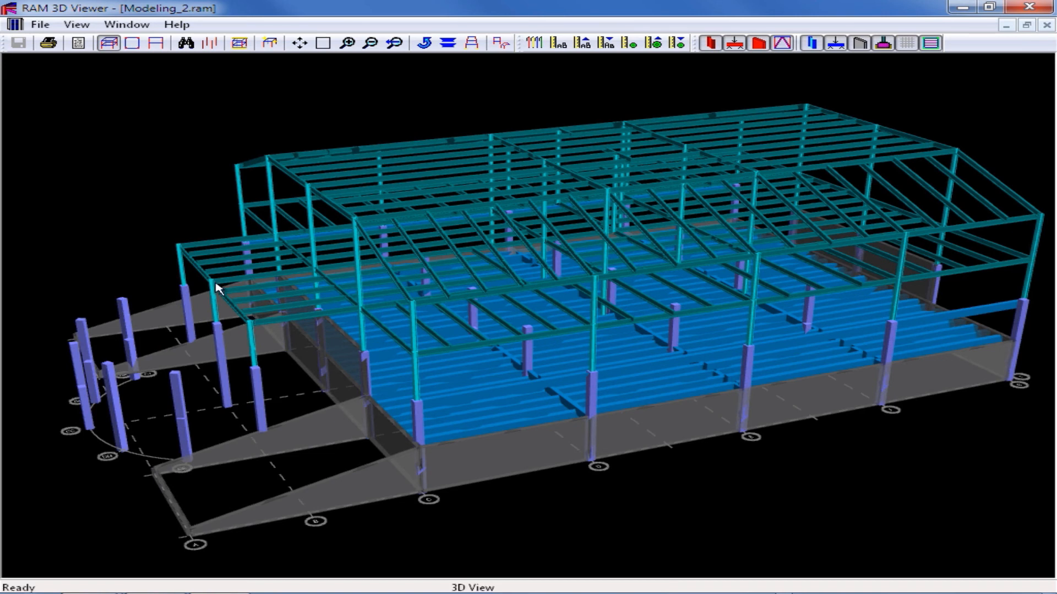
pyautogui.moveTo(228, 362)
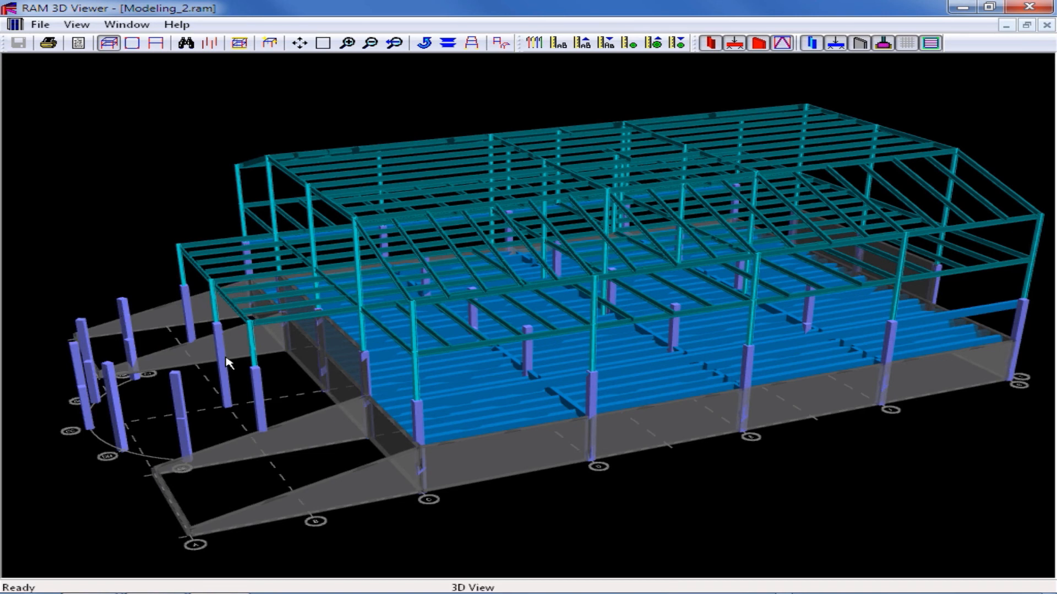
pyautogui.moveTo(134, 130)
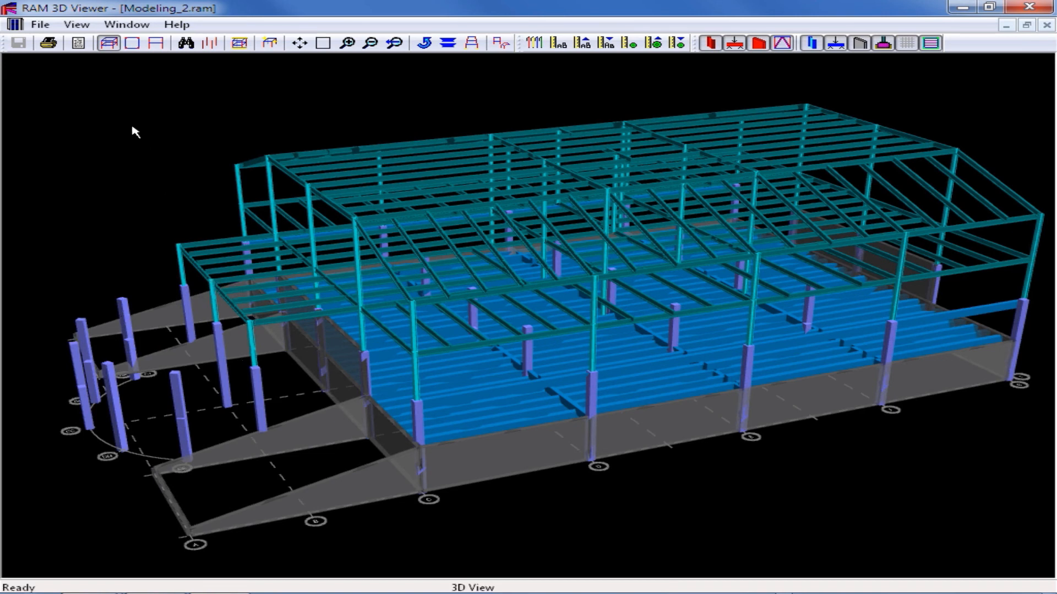
# Step: Open the 3D Viewer's File menu to exit after viewing the sloped walls
pyautogui.click(47, 25)
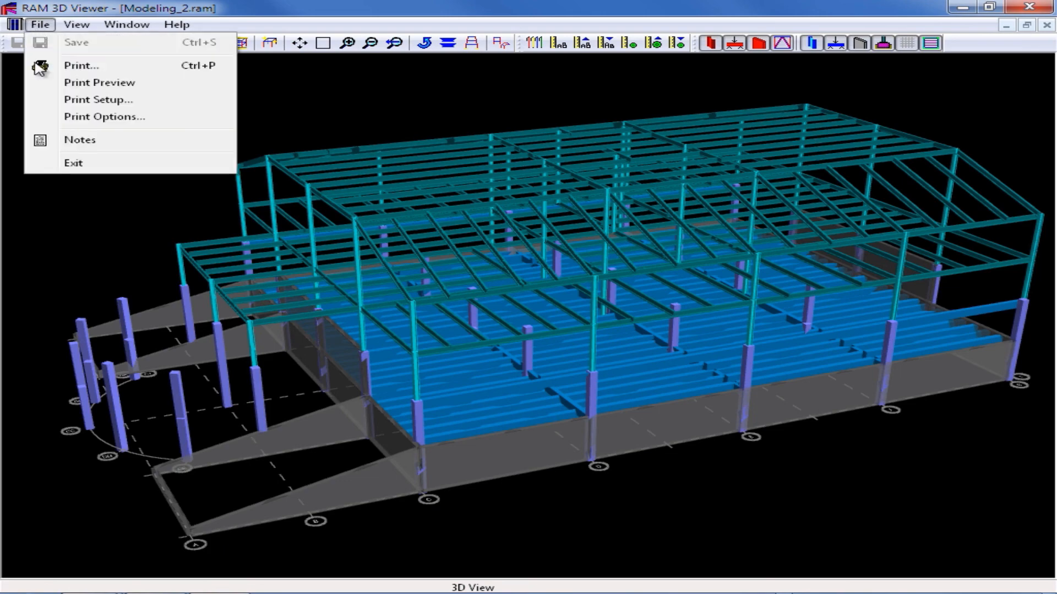